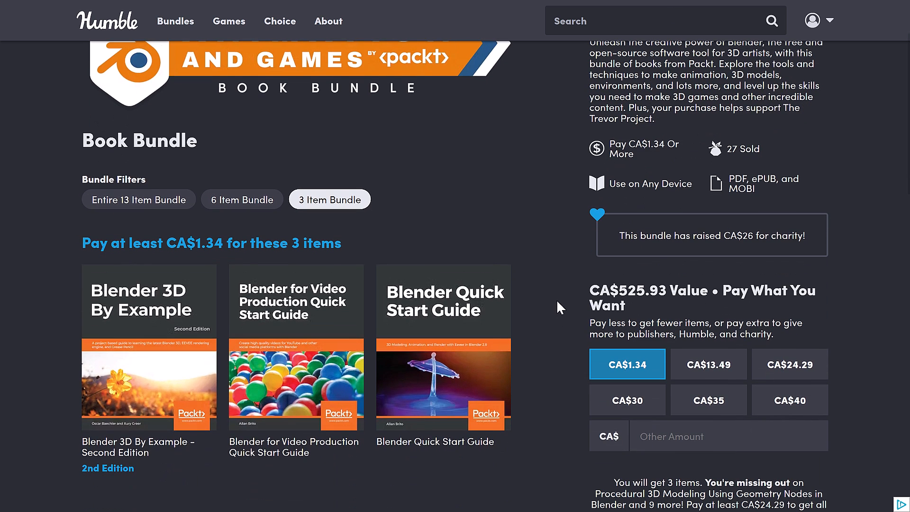
mouse_move(563, 306)
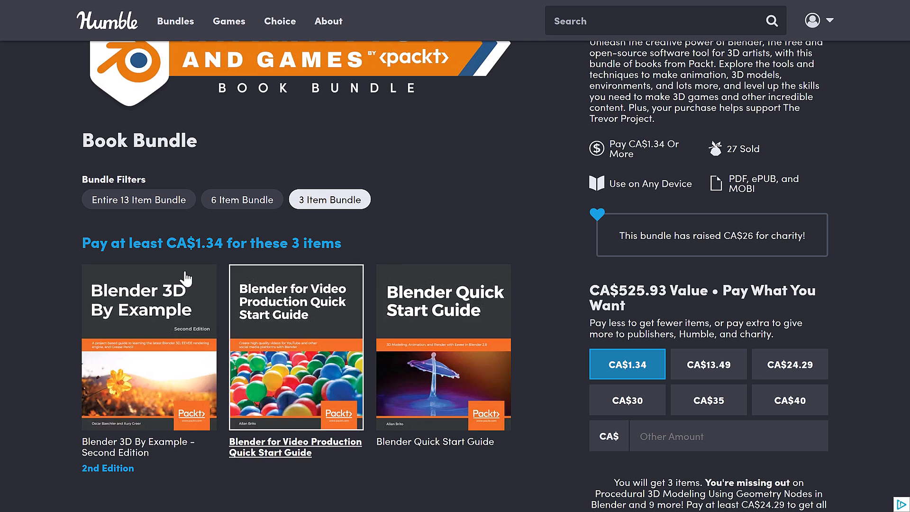
Step: Filter the Blender book bundle to the 6 Item Bundle tier (CA$13.49)
click(242, 199)
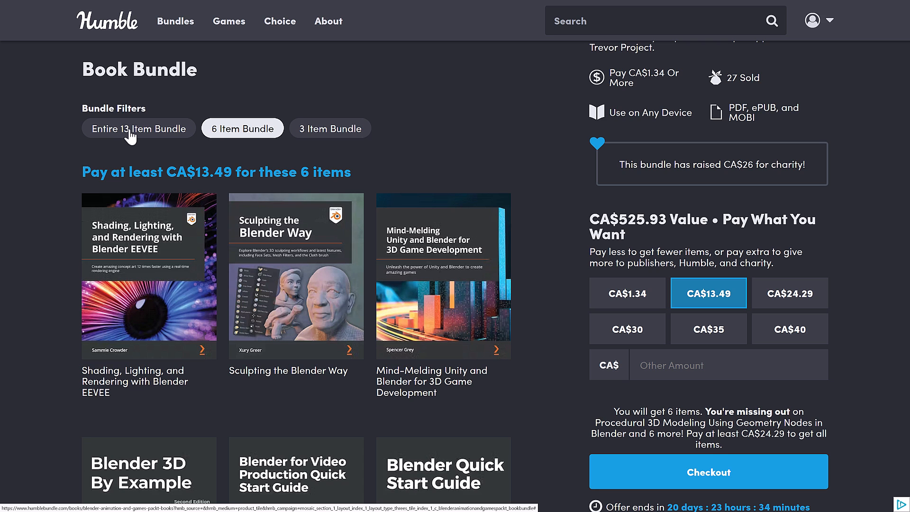
Step: Filter the bundle to the Entire 13 Item Bundle tier priced at CA$24.29
click(138, 128)
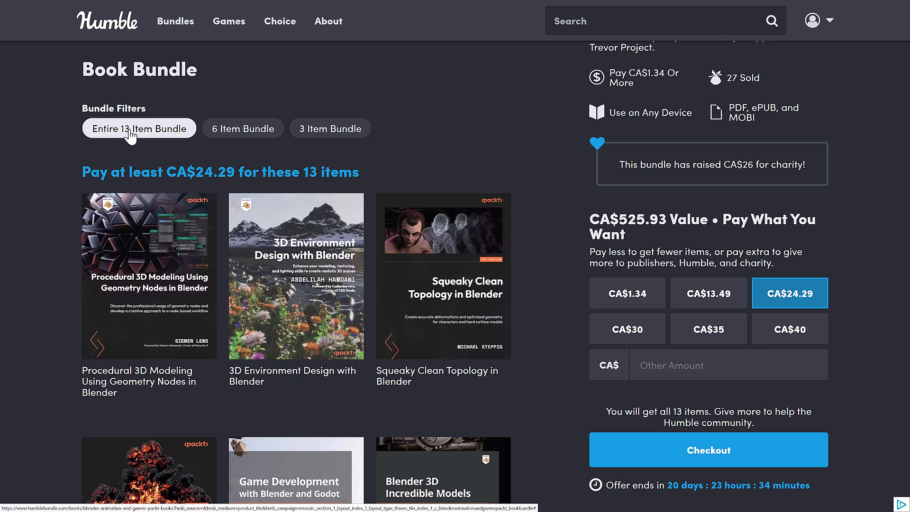
mouse_move(7, 129)
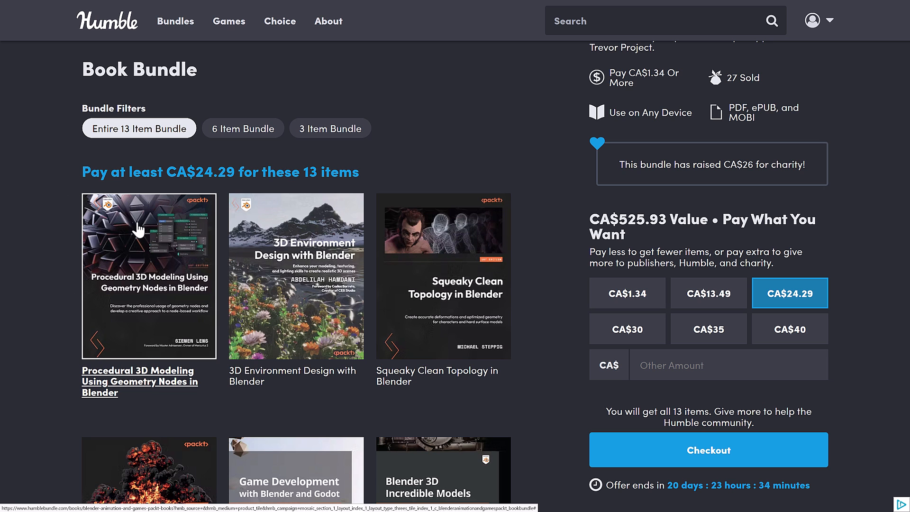
scroll(down, 3)
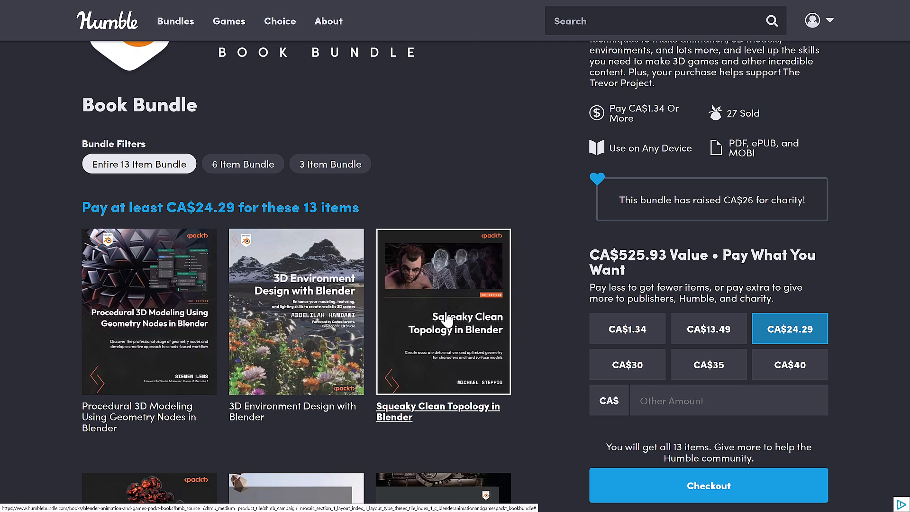
scroll(down, 3)
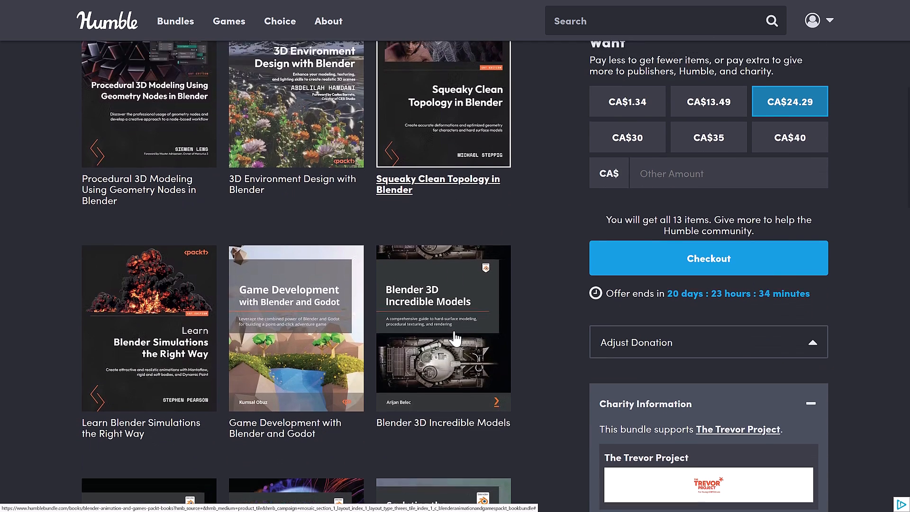
scroll(down, 3)
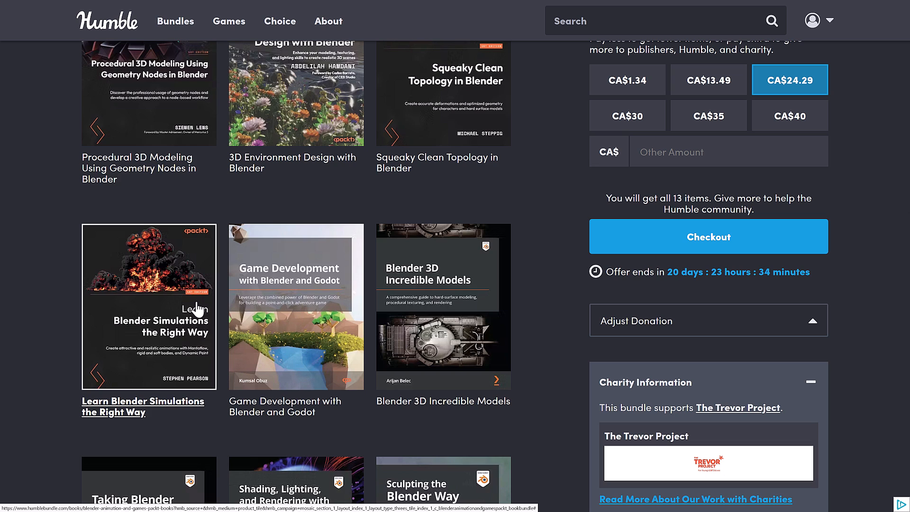
mouse_move(382, 316)
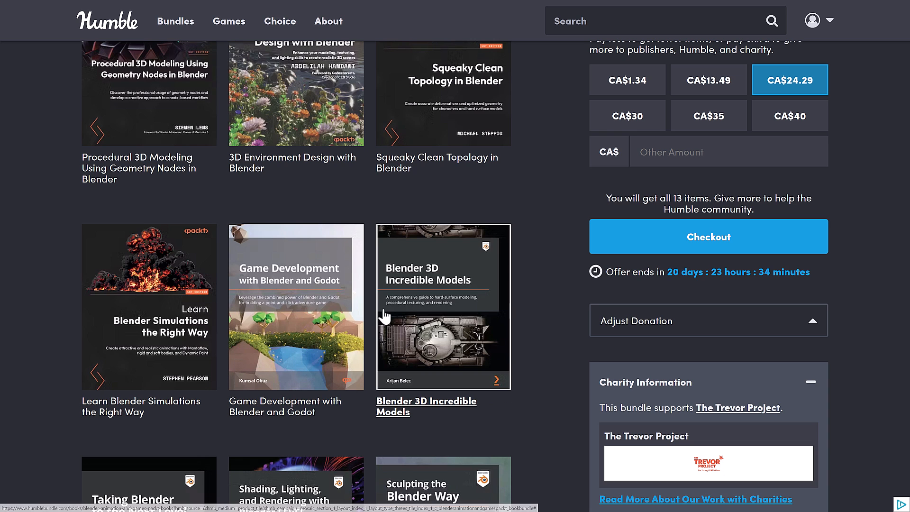
mouse_move(410, 310)
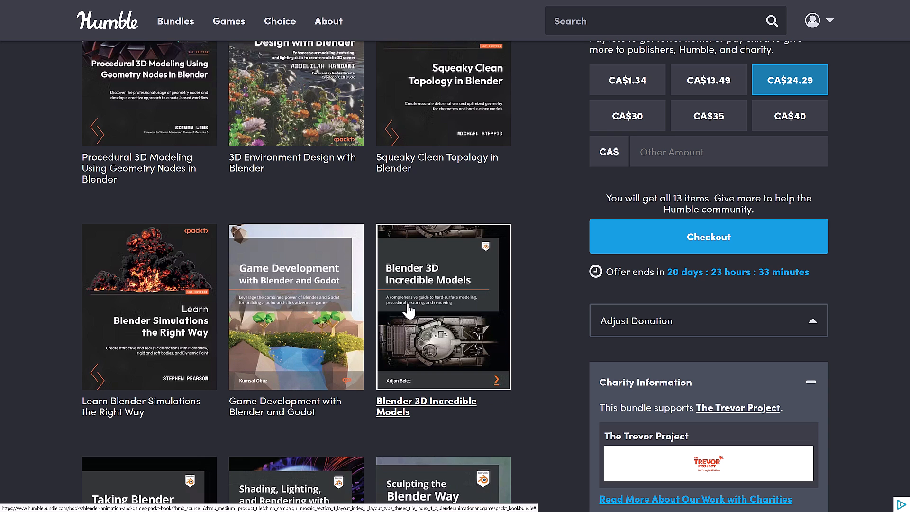
scroll(down, 3)
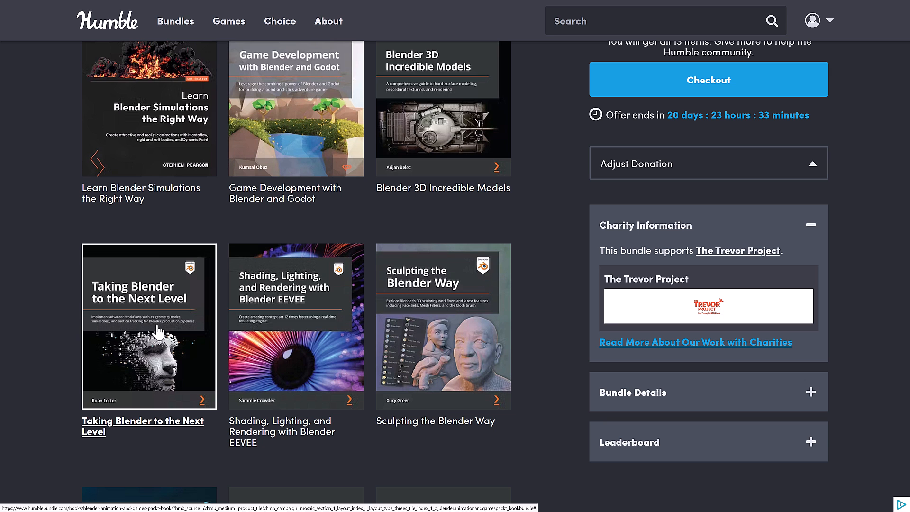
mouse_move(136, 299)
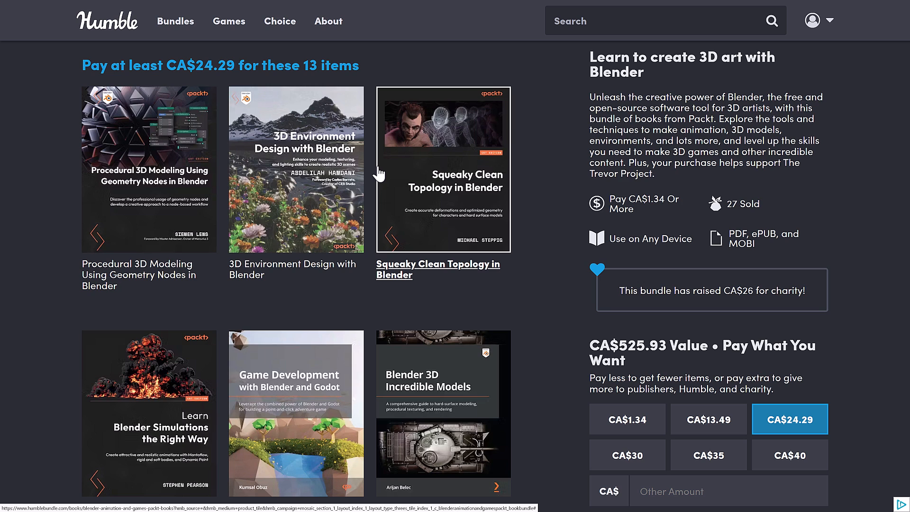
mouse_move(571, 168)
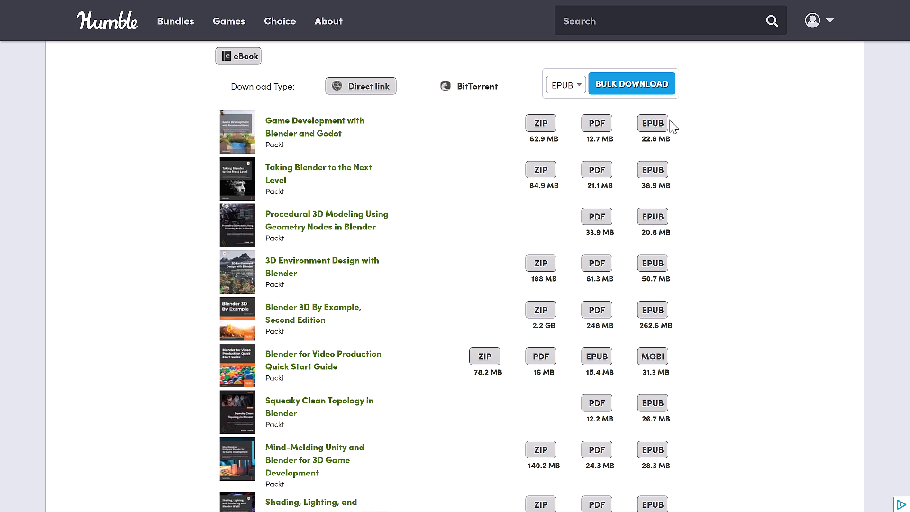
Step: Scroll the downloads page to view the Blender ebooks with their PDF, EPUB and ZIP files
scroll(down, 3)
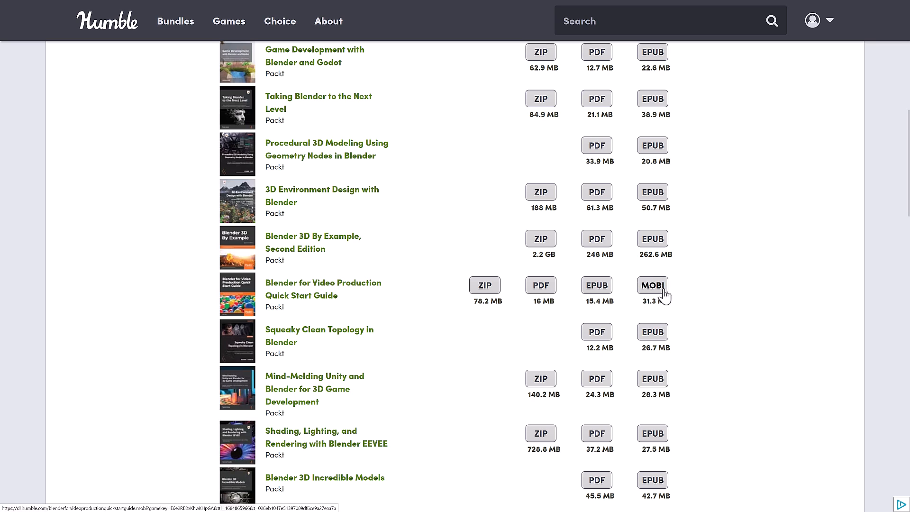
scroll(down, 3)
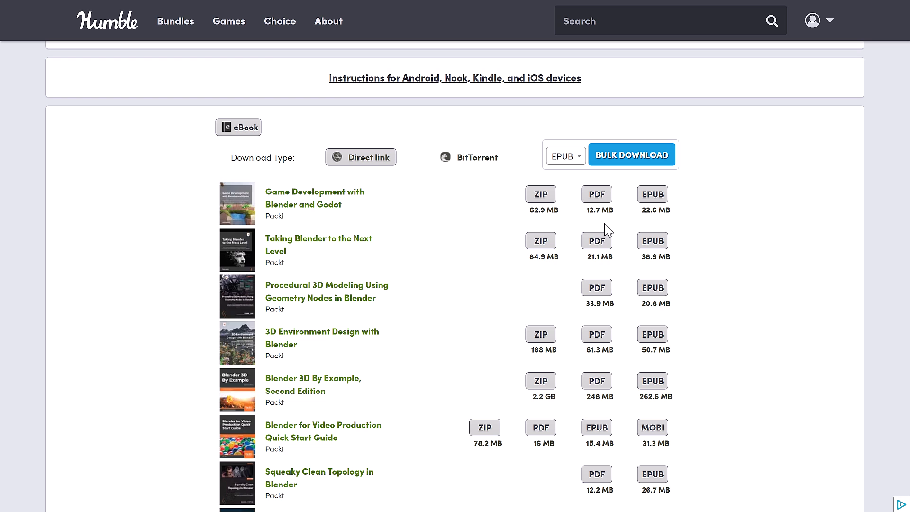
mouse_move(735, 248)
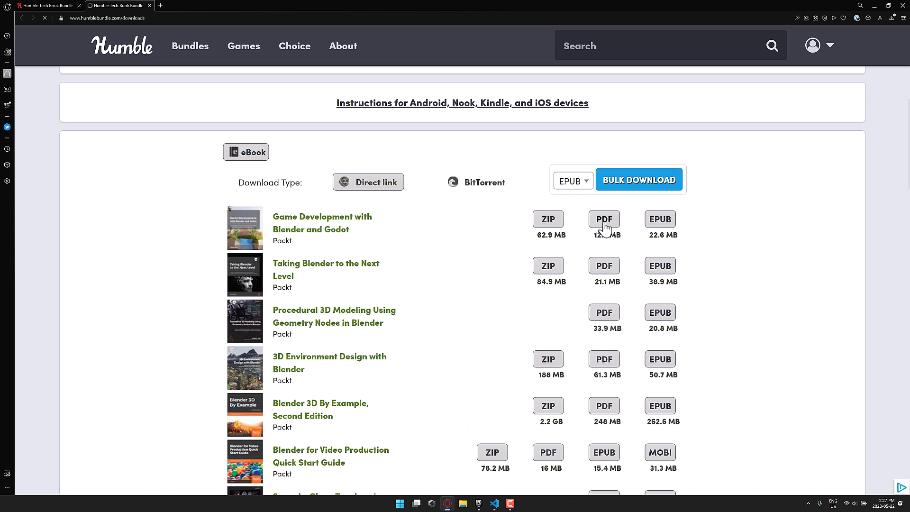
Step: Download Game Development with Blender and Godot as PDF and ZIP, then toggle fullscreen
click(604, 219)
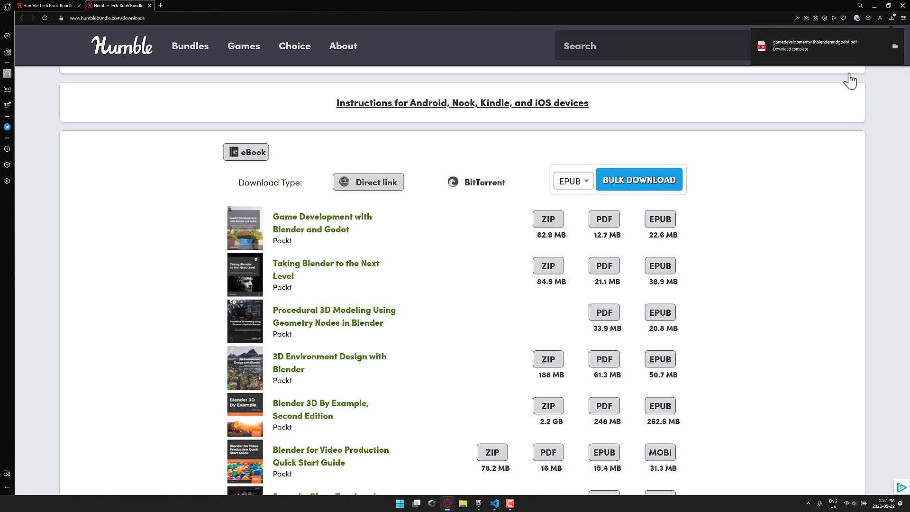
click(547, 219)
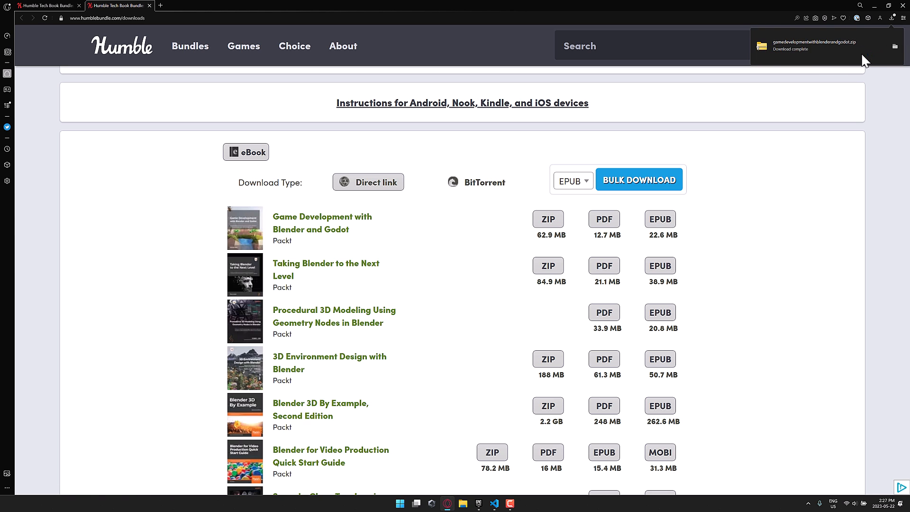
mouse_move(670, 297)
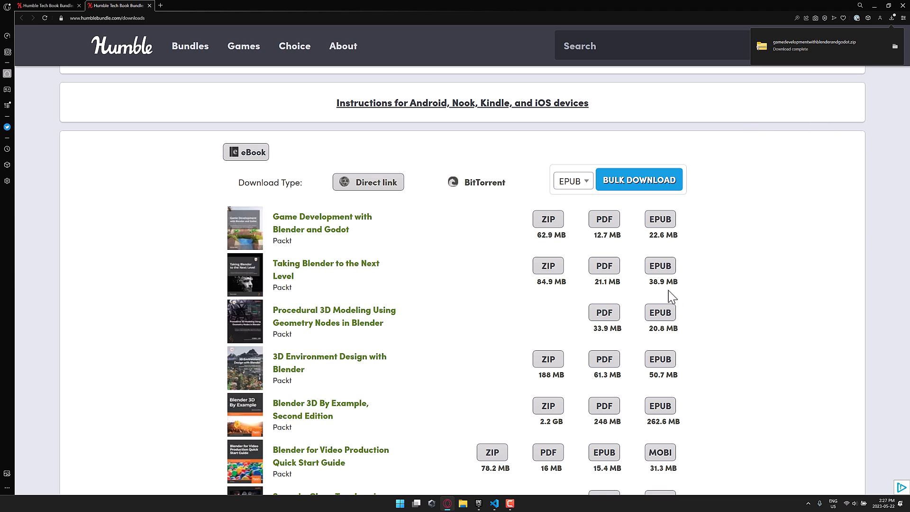
key(f11)
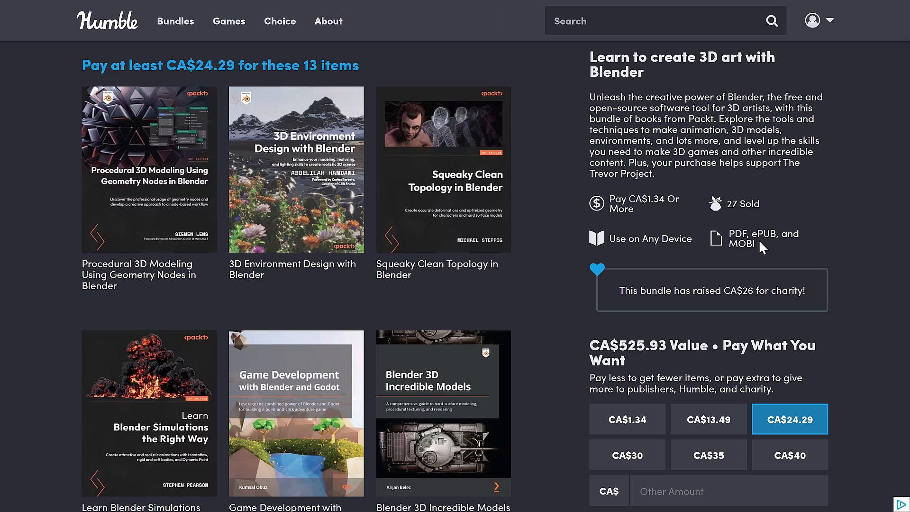
mouse_move(613, 232)
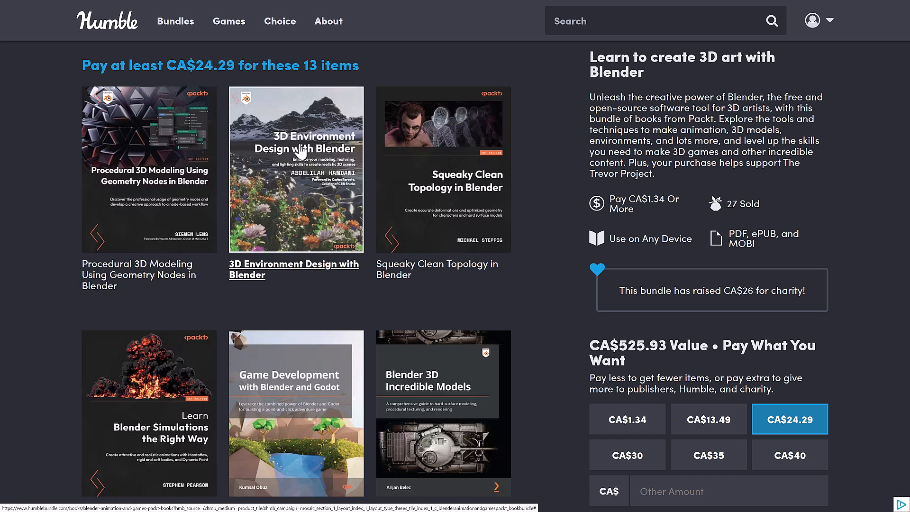
mouse_move(458, 181)
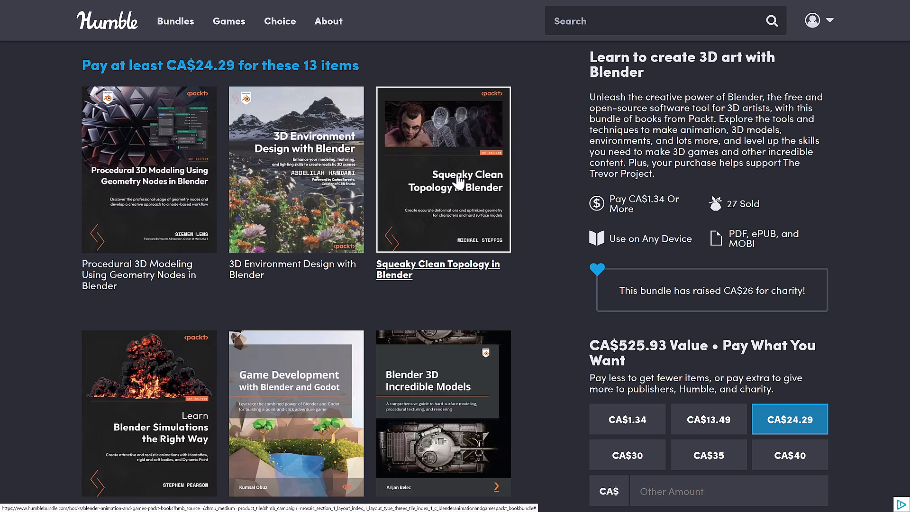
scroll(down, 3)
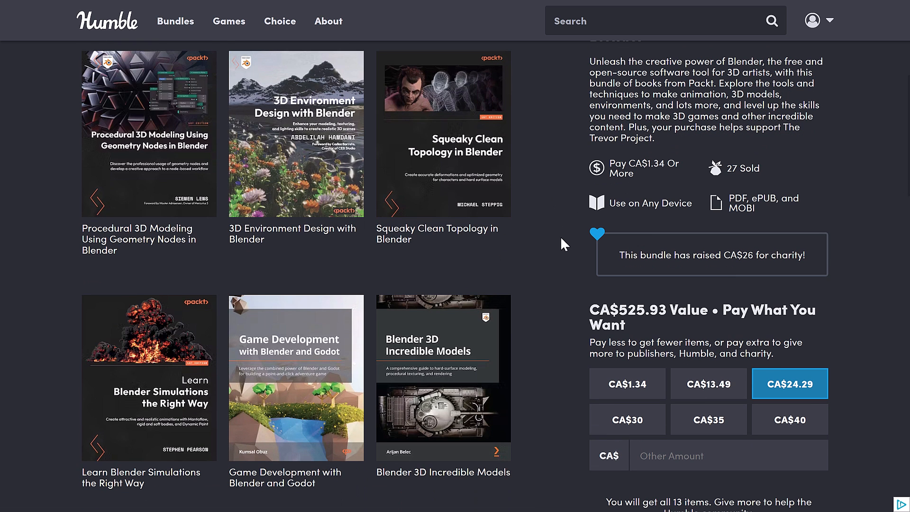